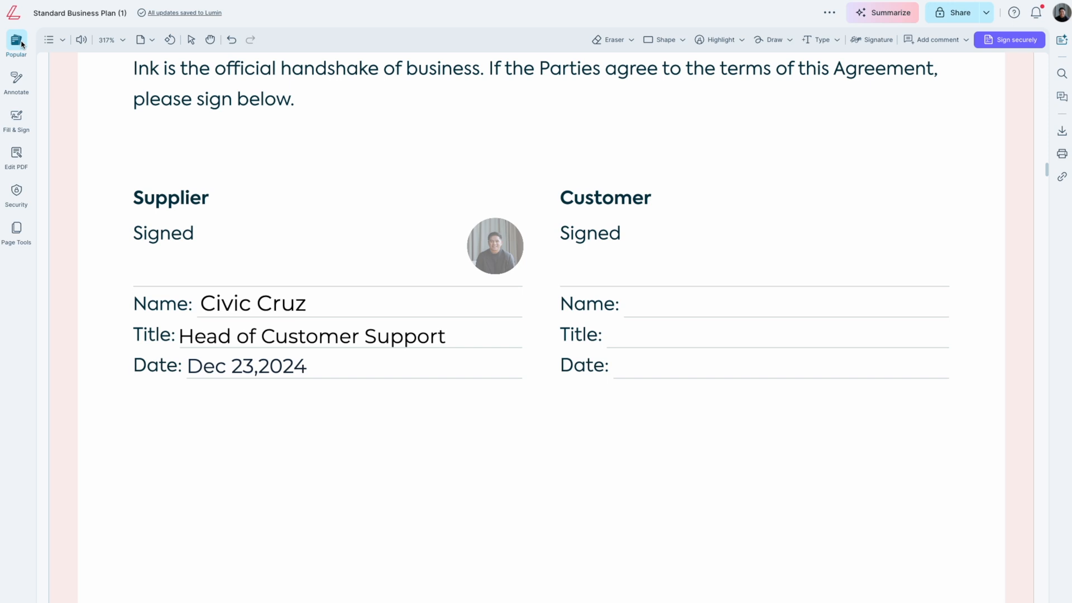
mouse_move(877, 39)
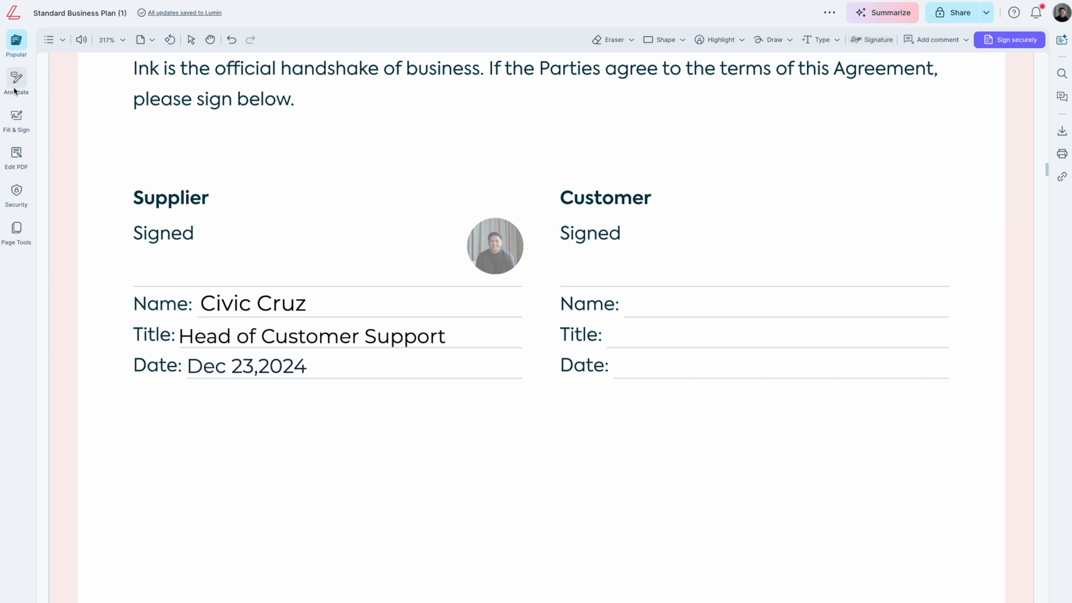
Step: Show the saved signatures list from the Fill & Sign tools
click(15, 119)
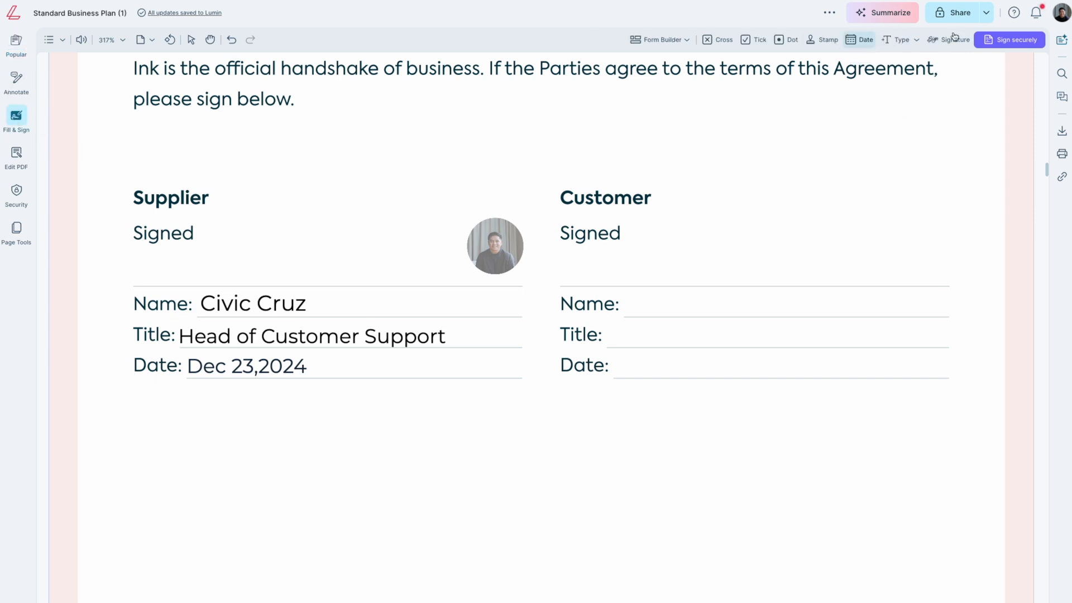
click(947, 39)
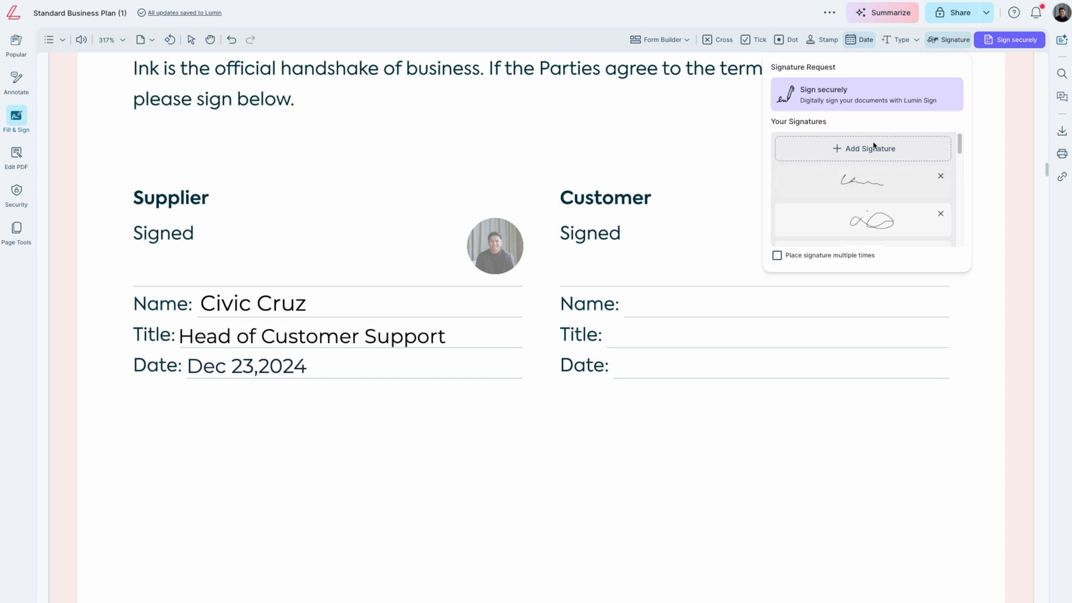
Step: Try a typed 'Civic Cruz' signature and its fonts, then save a hand-drawn signature instead
click(863, 149)
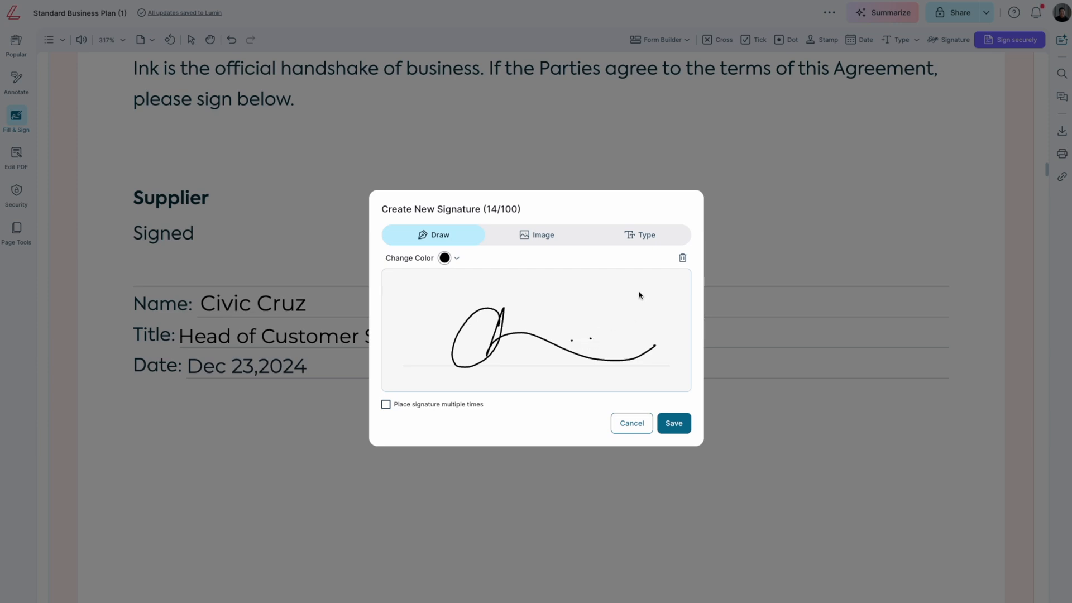
click(682, 258)
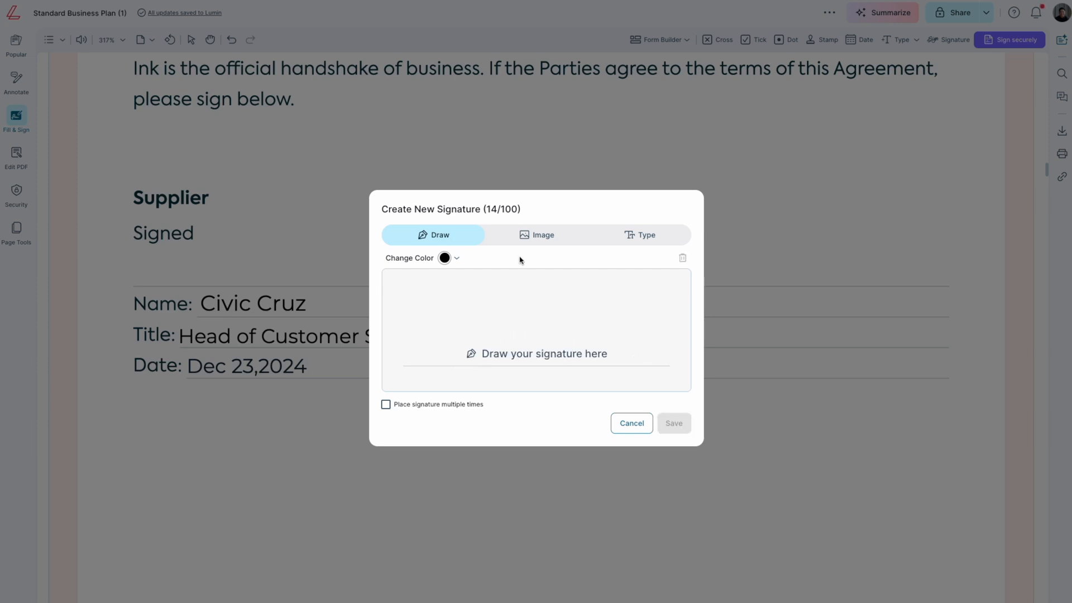
click(639, 234)
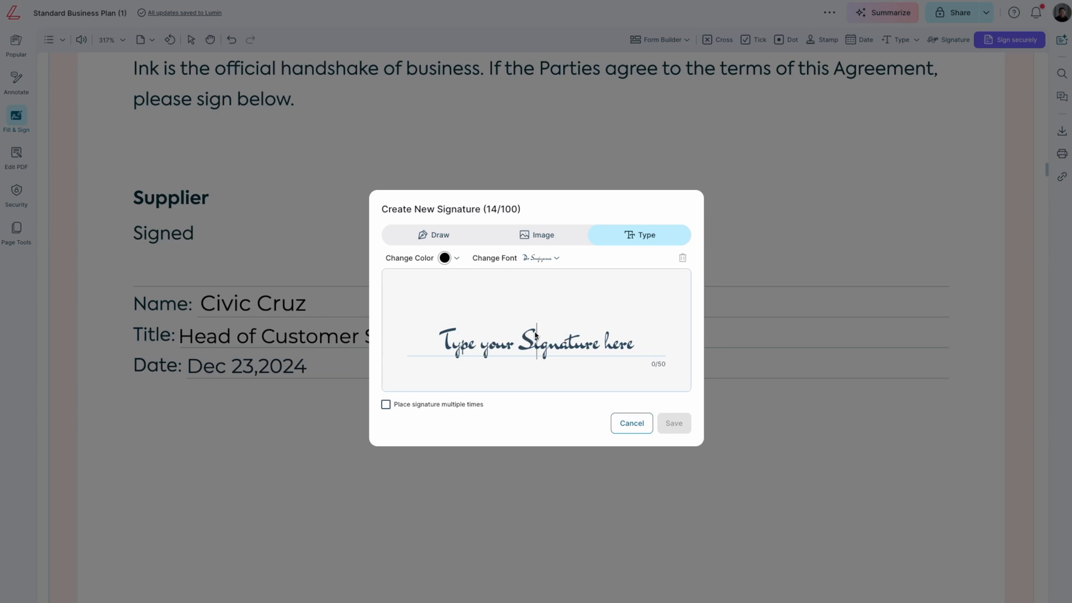
text(Civic)
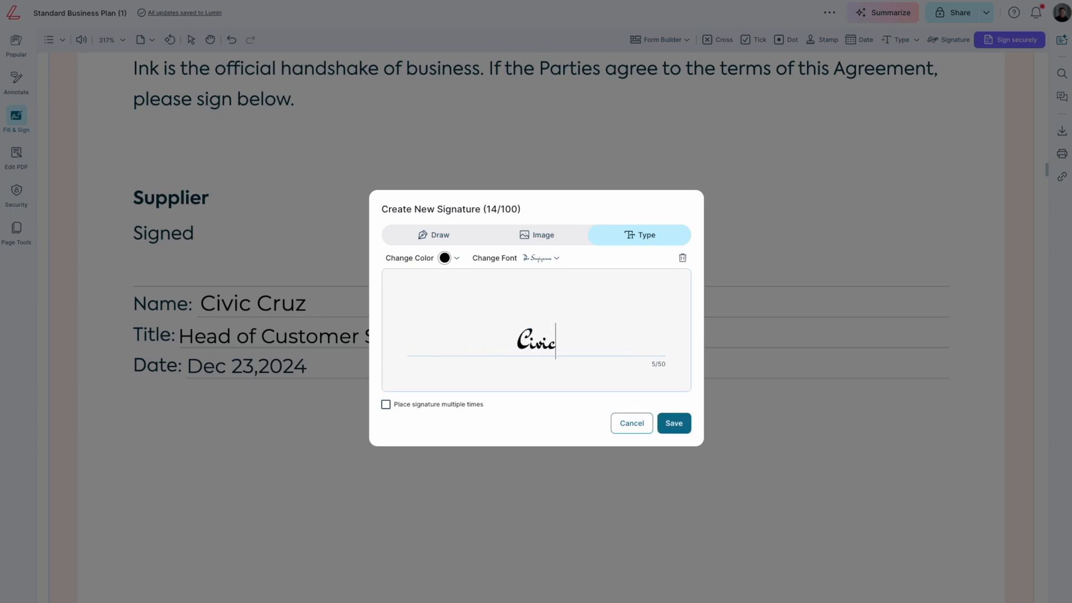
text(Cruz)
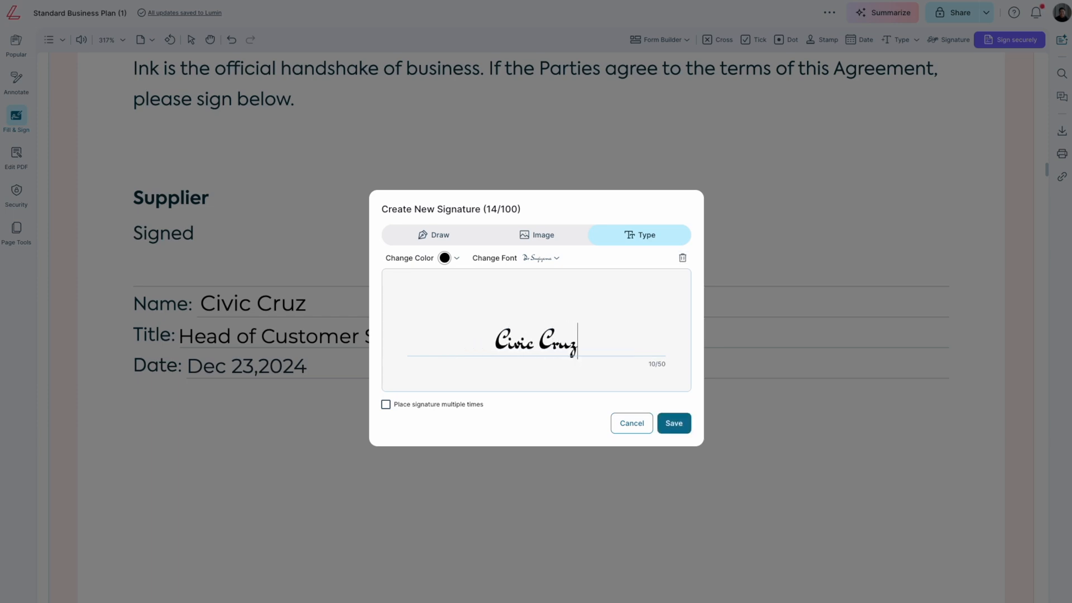
click(540, 258)
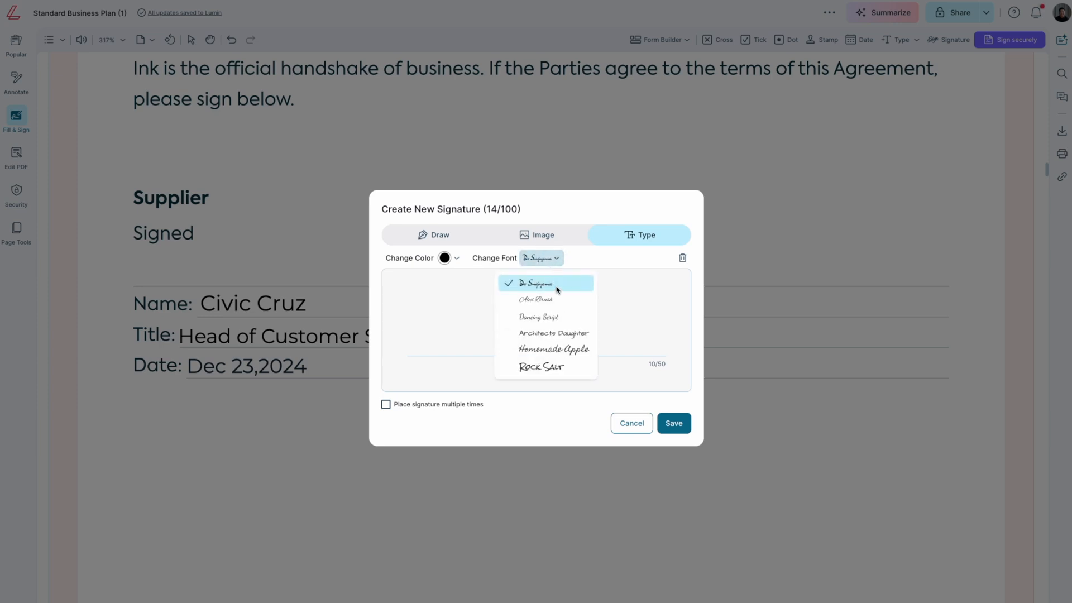
mouse_move(663, 290)
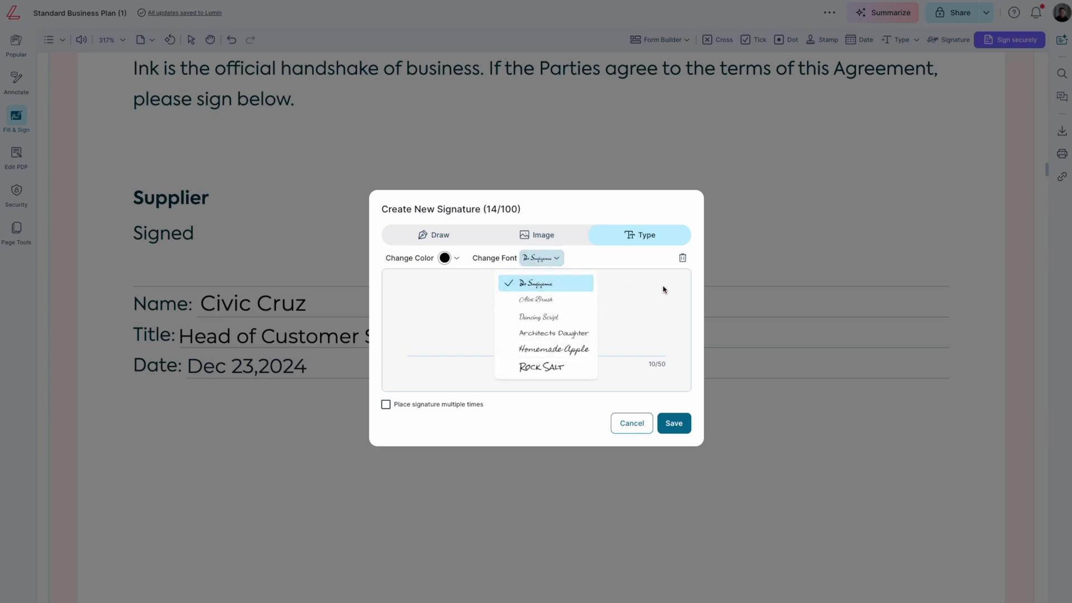
click(433, 234)
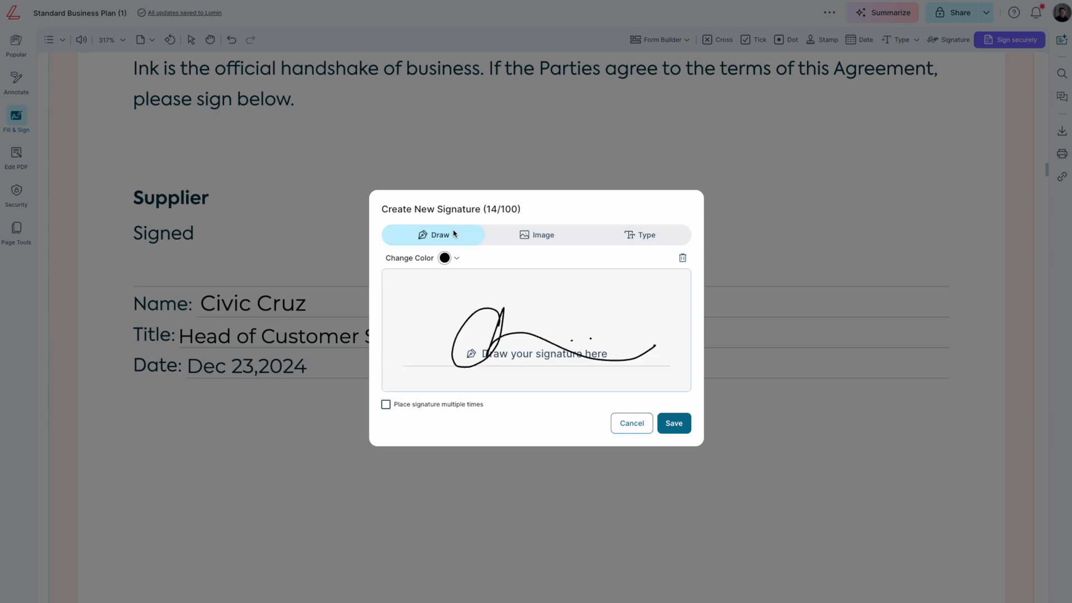
mouse_move(583, 354)
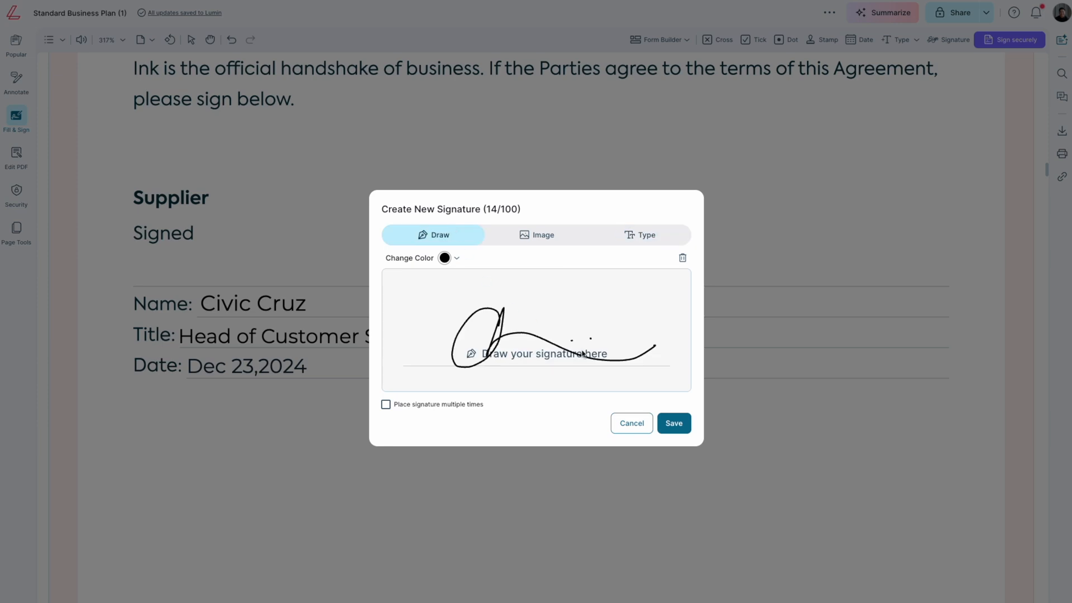
click(673, 423)
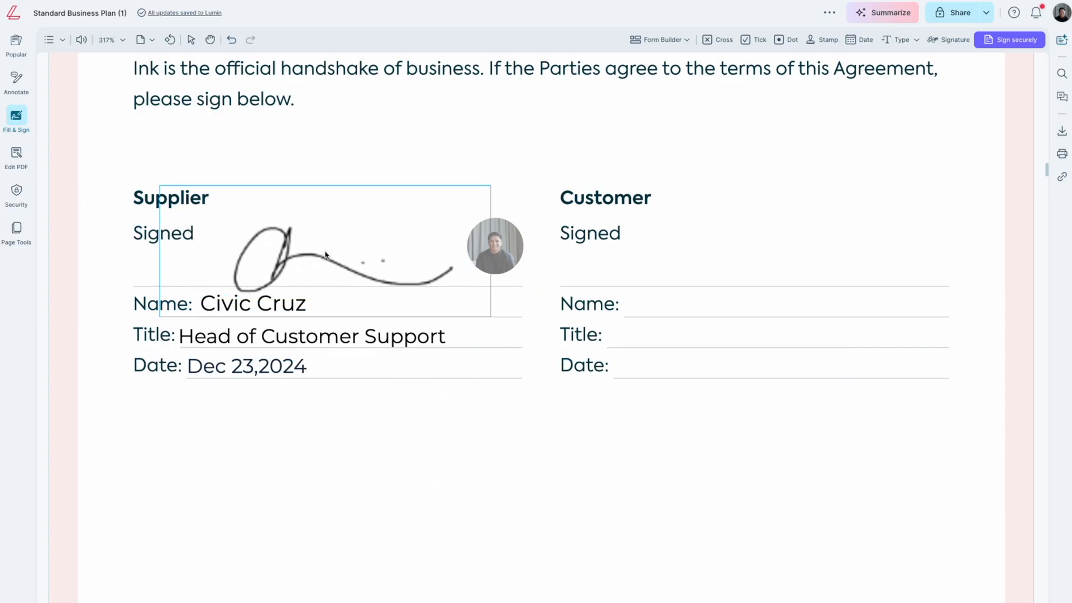
Step: Place the drawn signature in the Supplier Signed area and send the agreement to Lumin Sign
click(342, 260)
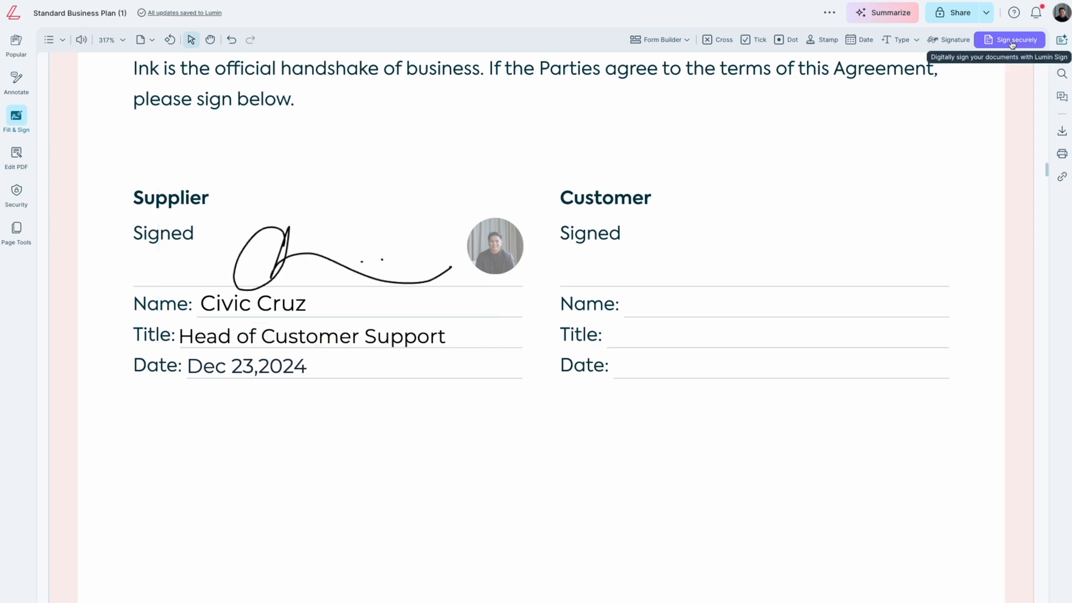
click(1011, 39)
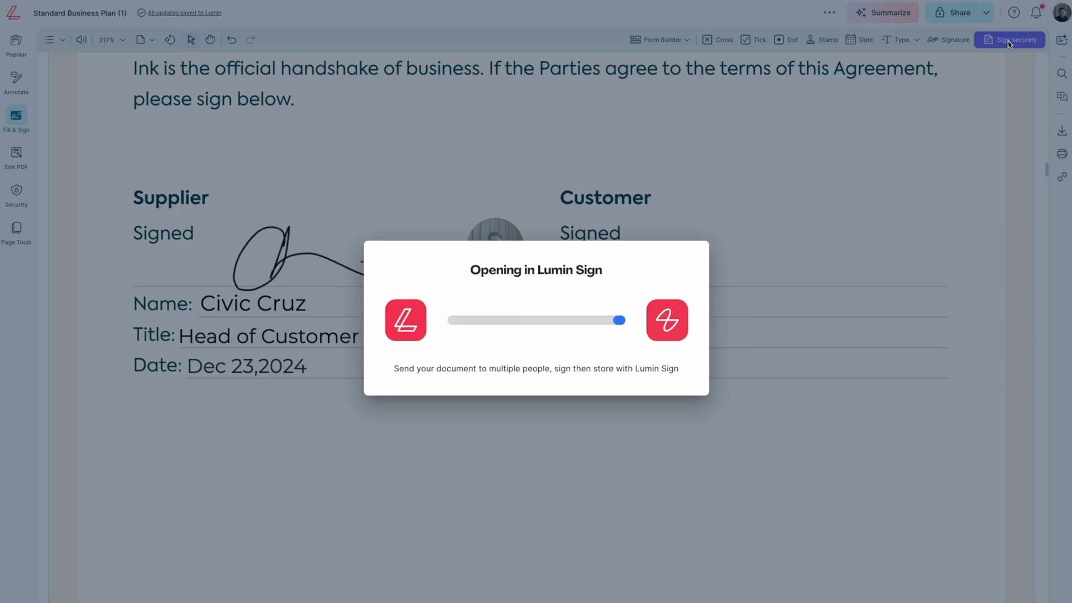
click(1010, 39)
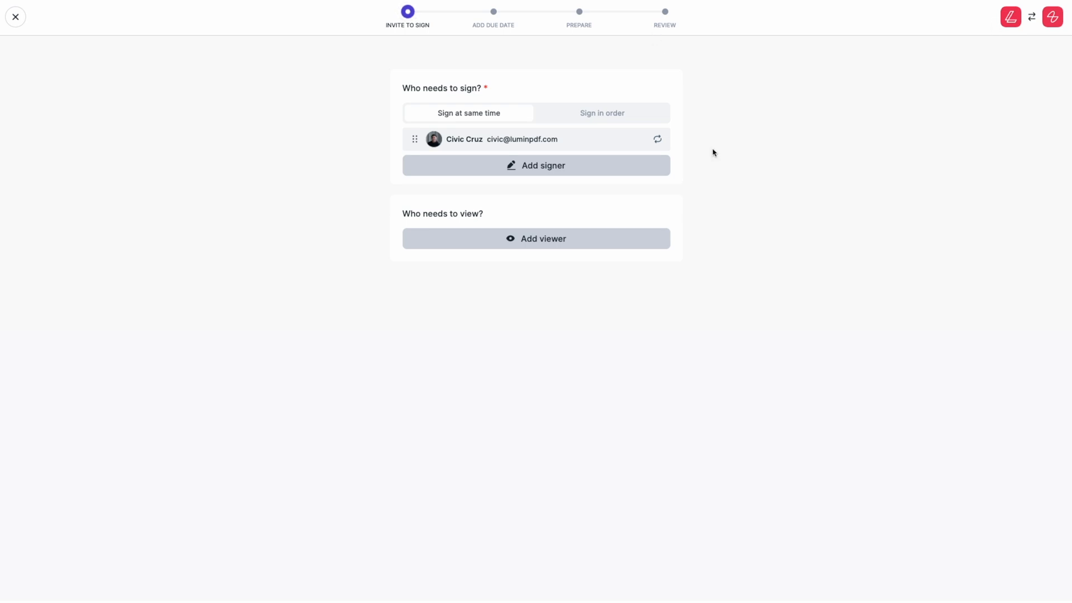
scroll(down, 3)
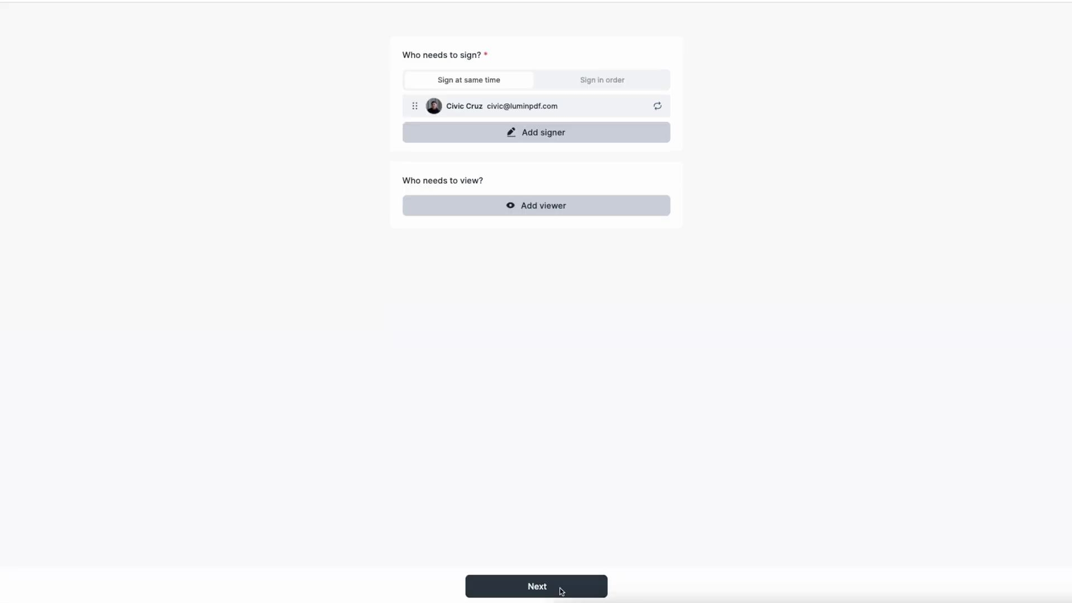
click(536, 586)
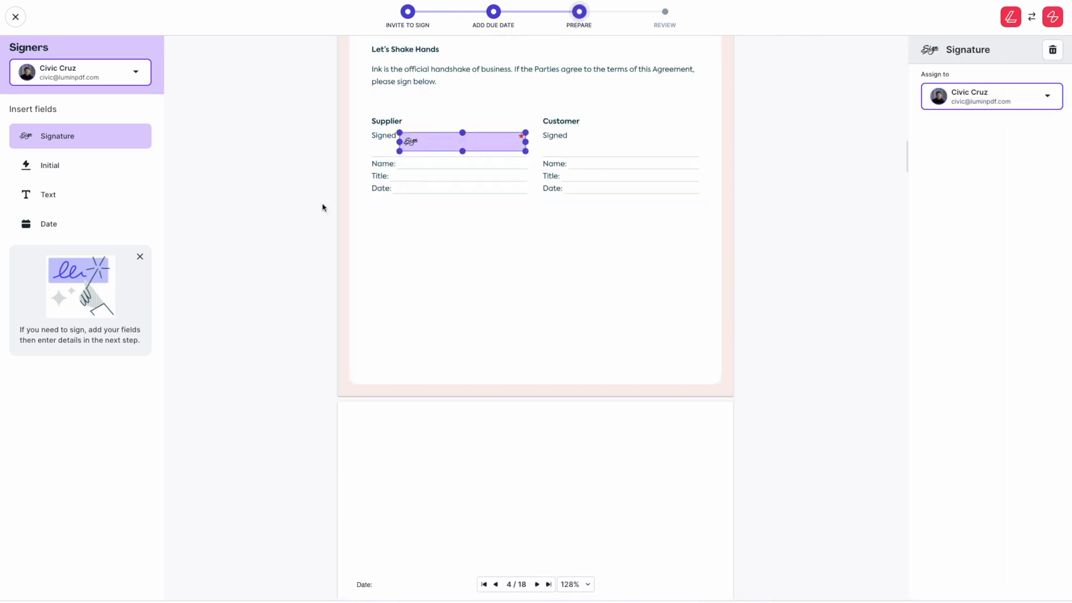
click(57, 165)
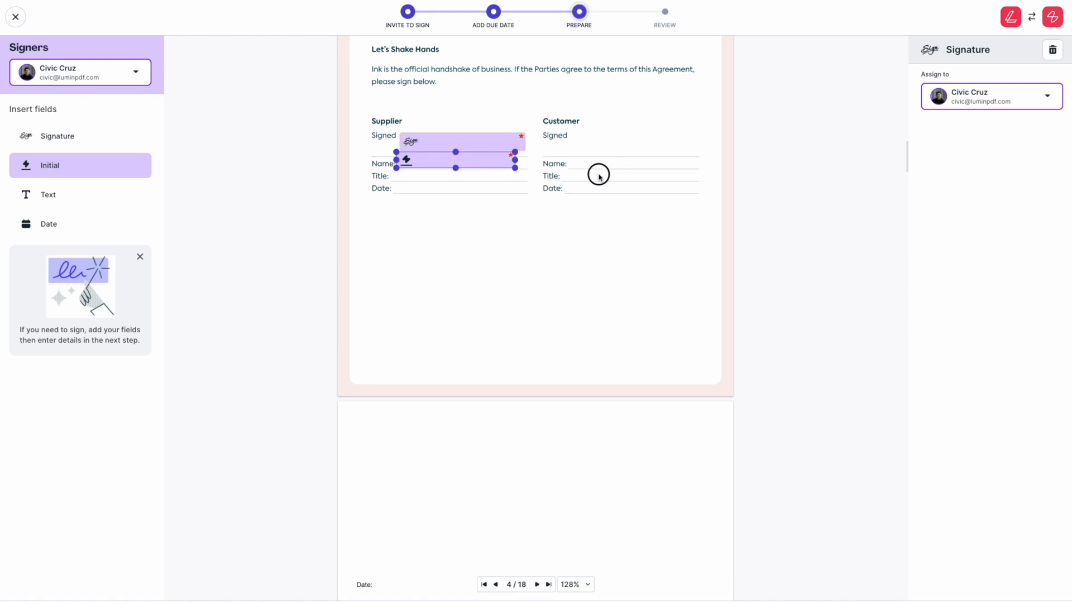
click(484, 173)
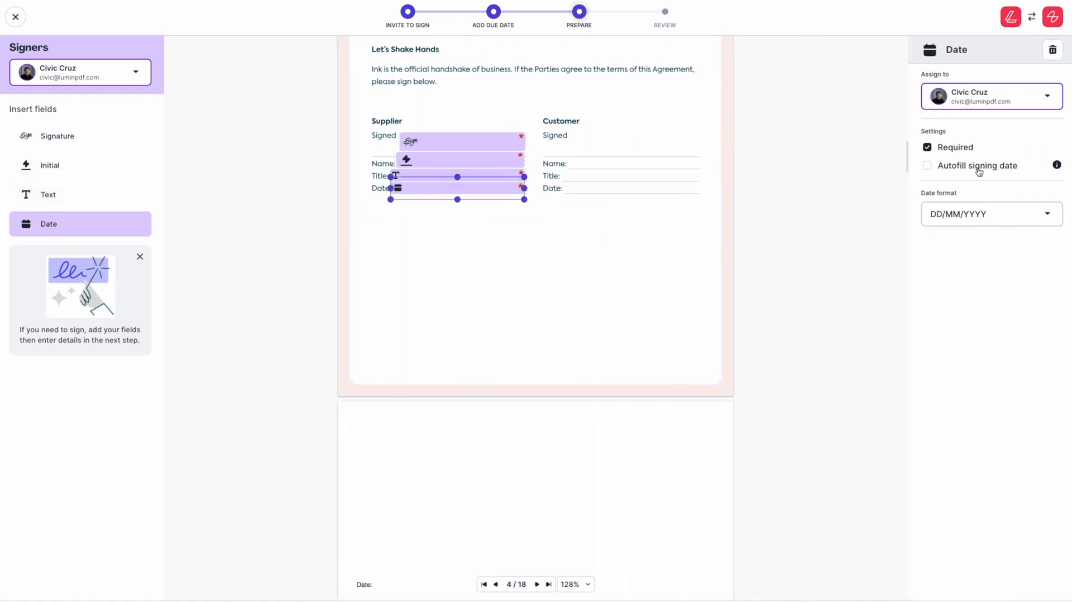
click(382, 268)
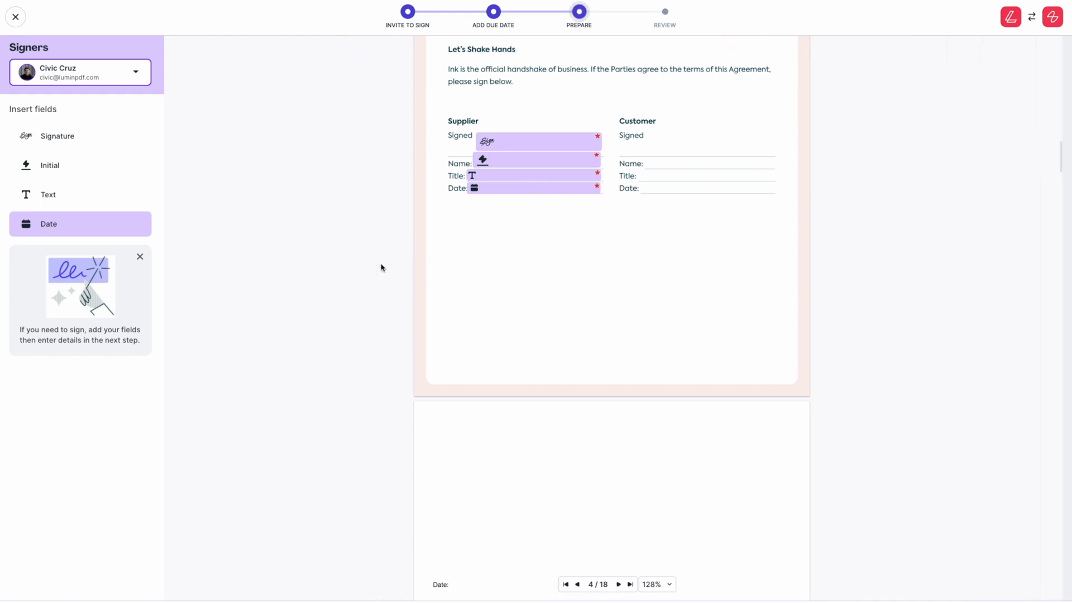
scroll(up, 3)
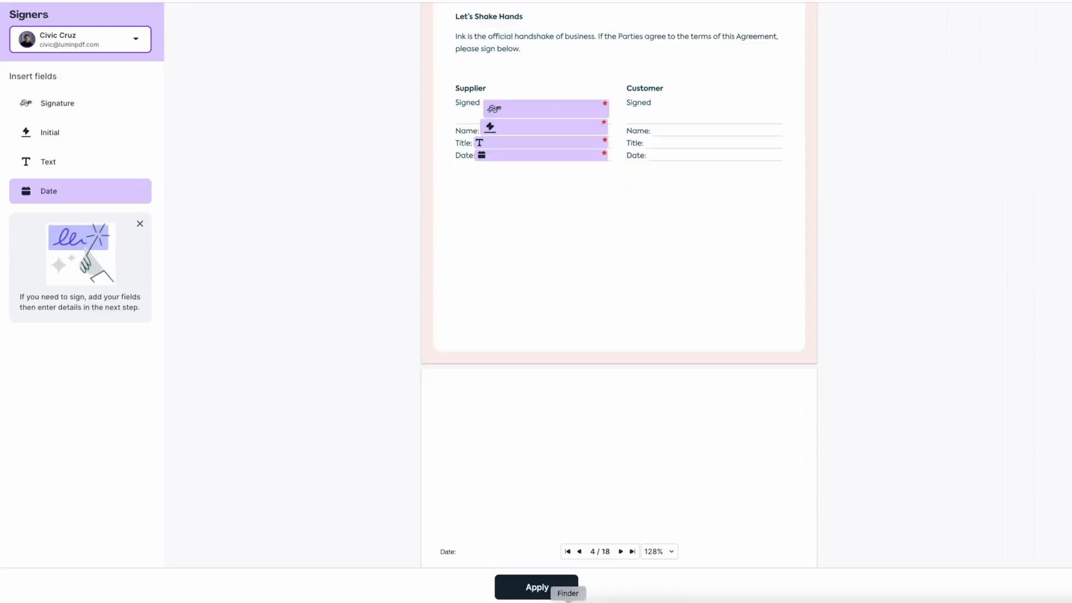
click(536, 587)
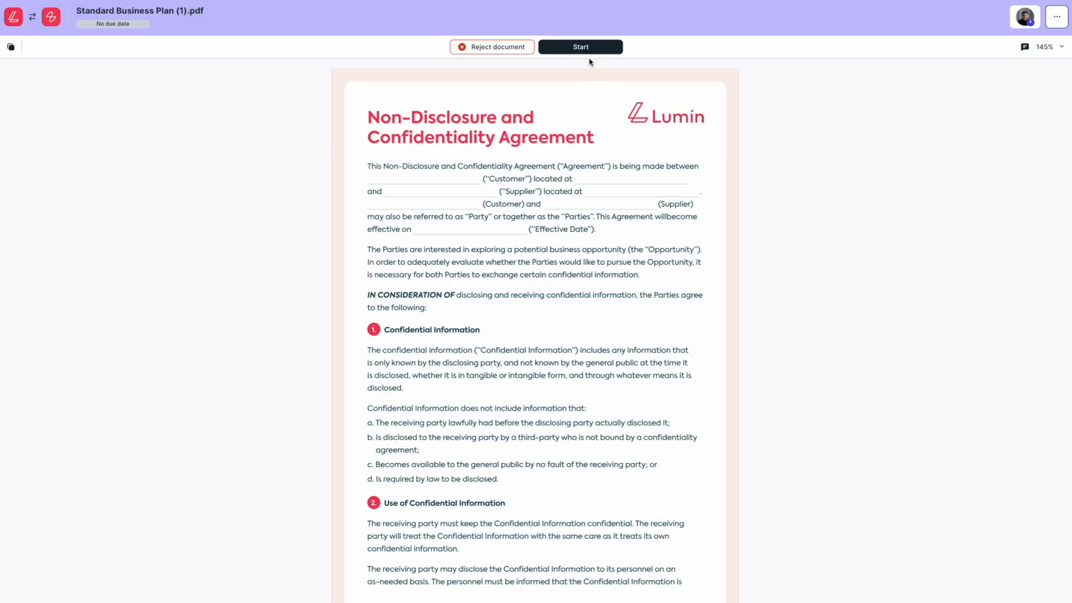
Step: Start signing and enter 'Head of customer support' in the Supplier Title field
click(581, 46)
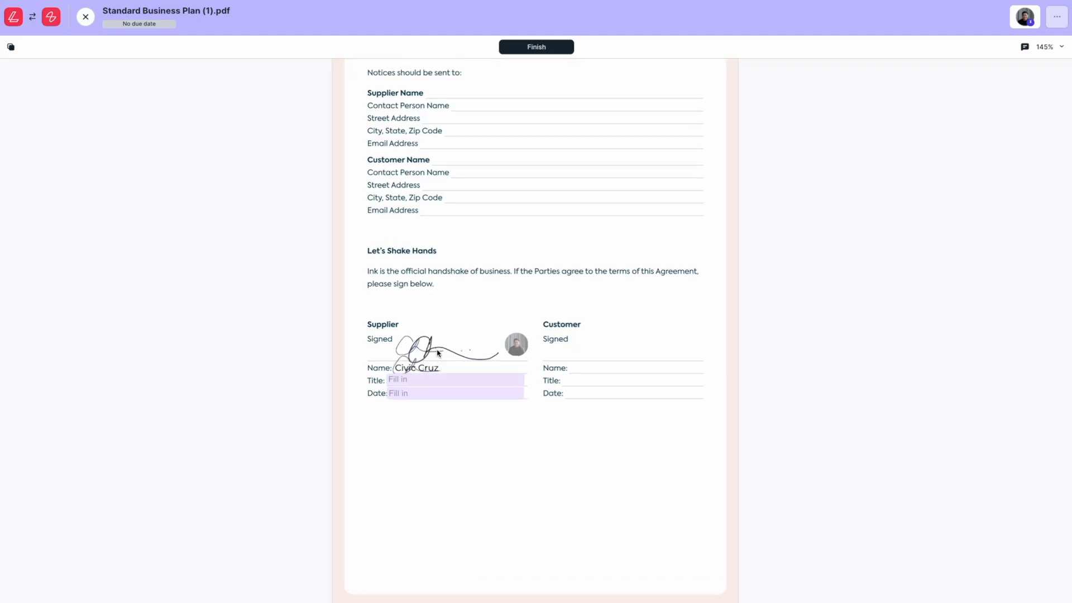
text(Head of customer support)
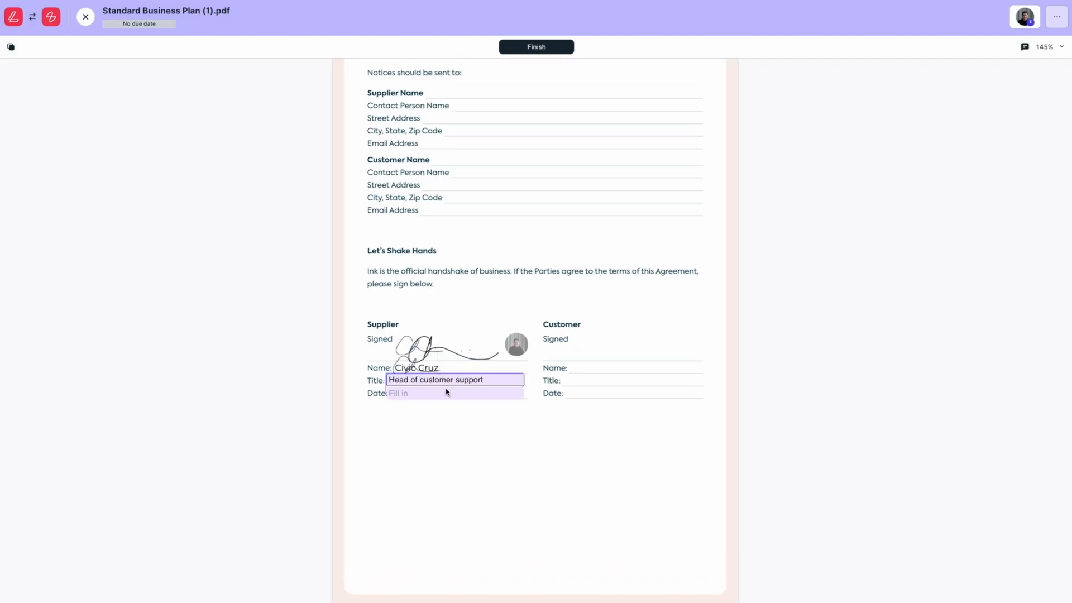